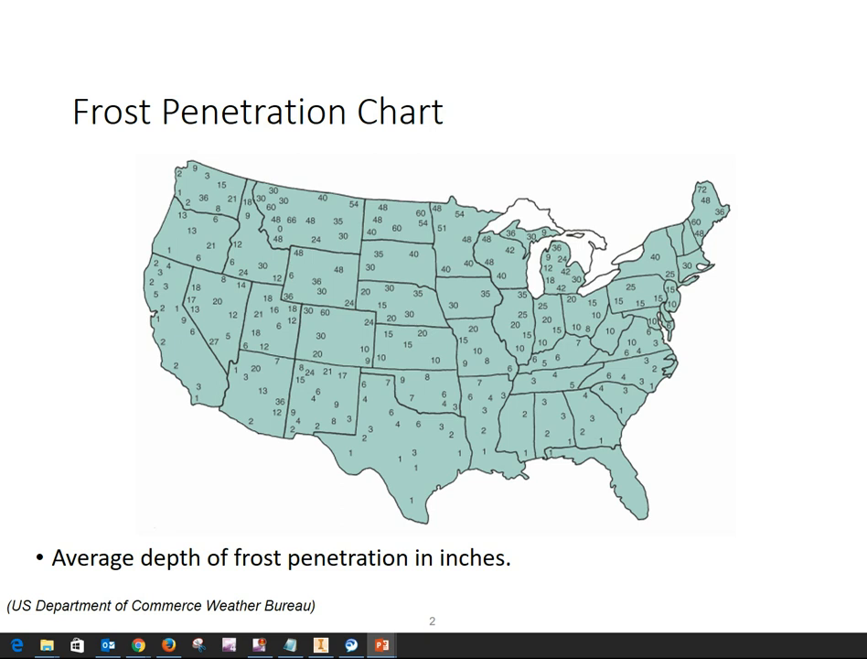
mouse_move(582, 410)
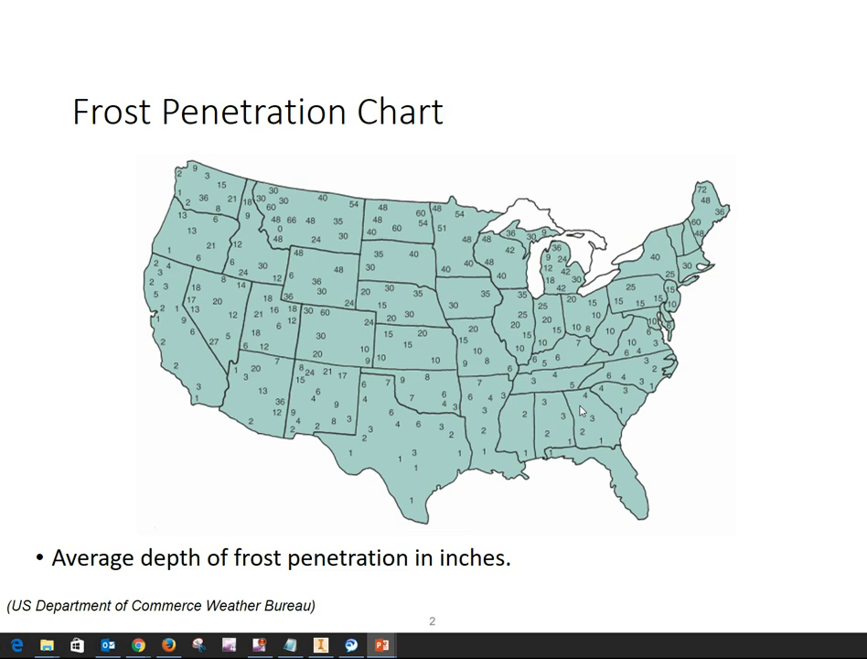
mouse_move(573, 402)
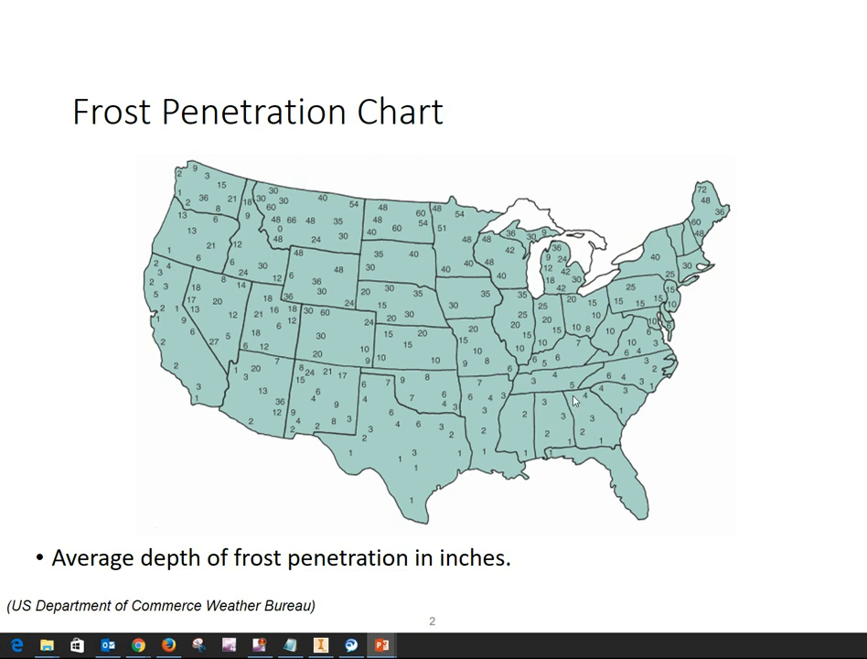
mouse_move(582, 402)
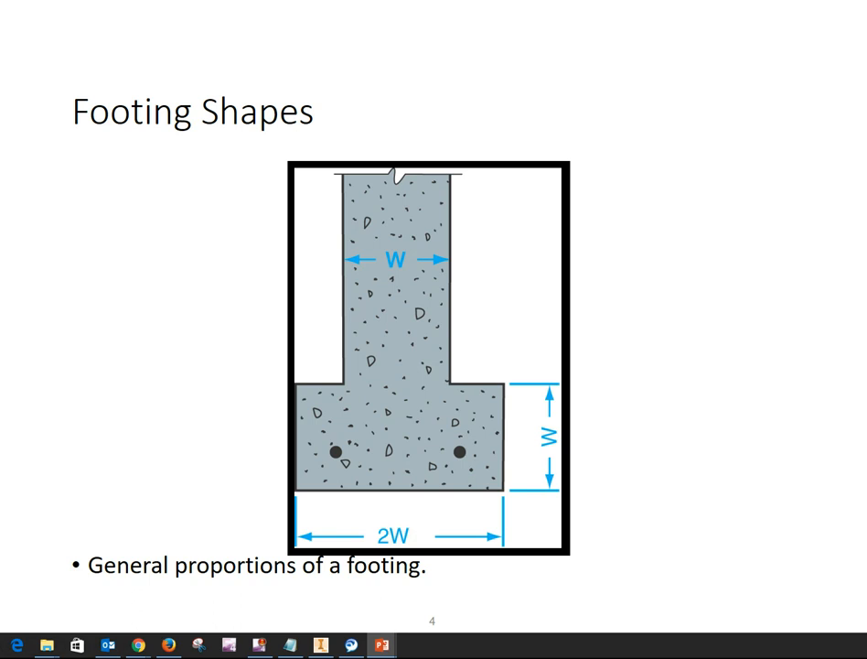
Step: Advance the slideshow to the Footing Shapes slide showing general footing proportions
key("Right")
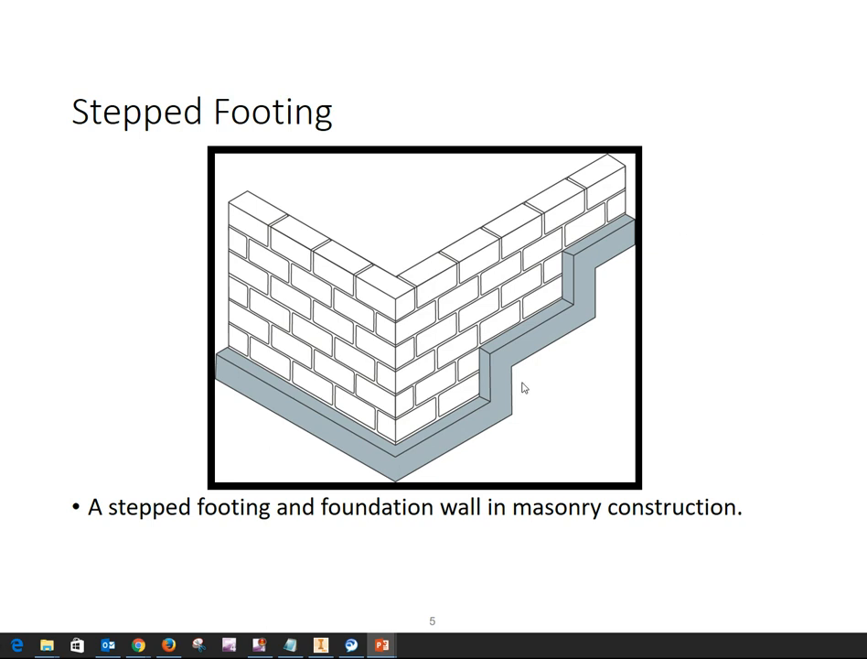
mouse_move(585, 293)
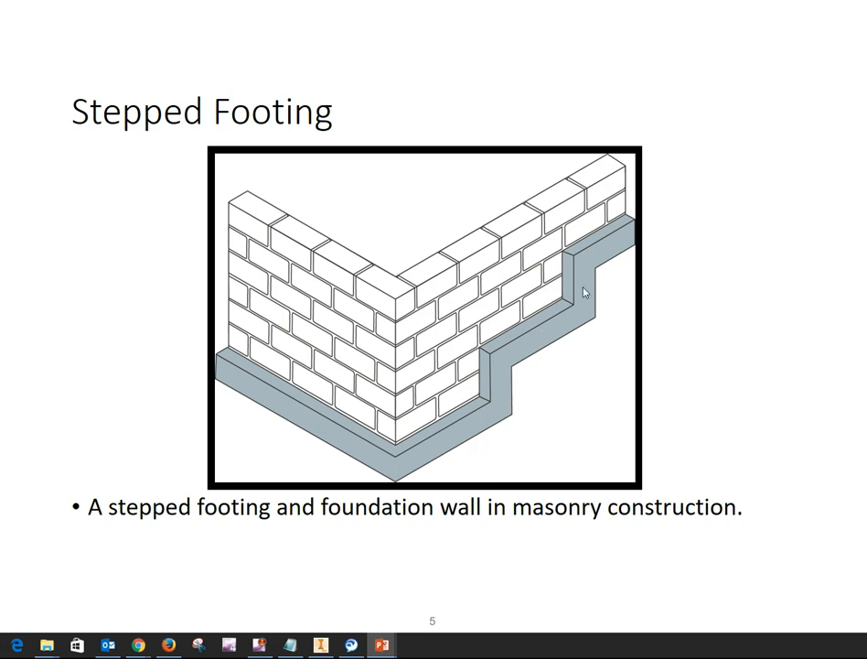
mouse_move(679, 245)
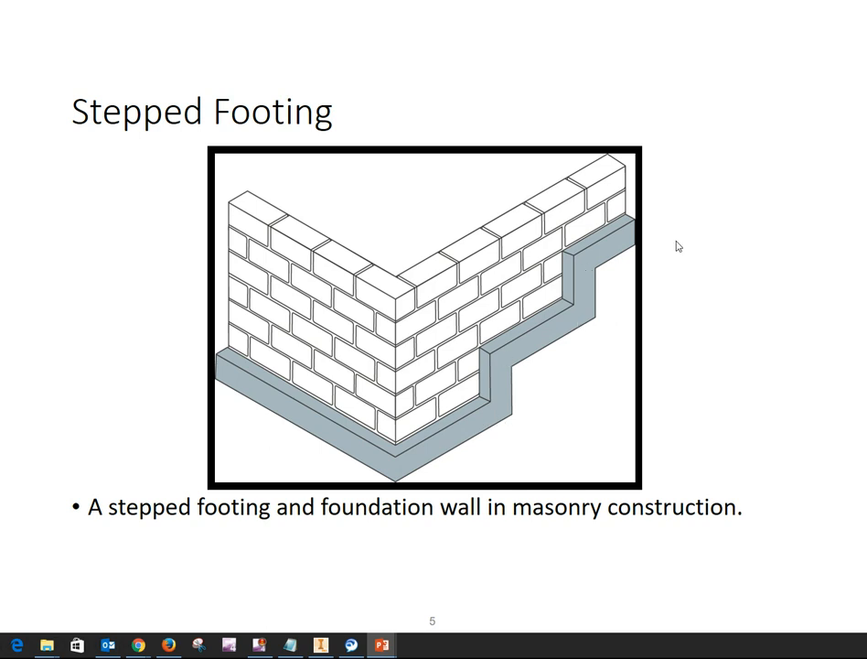
mouse_move(201, 344)
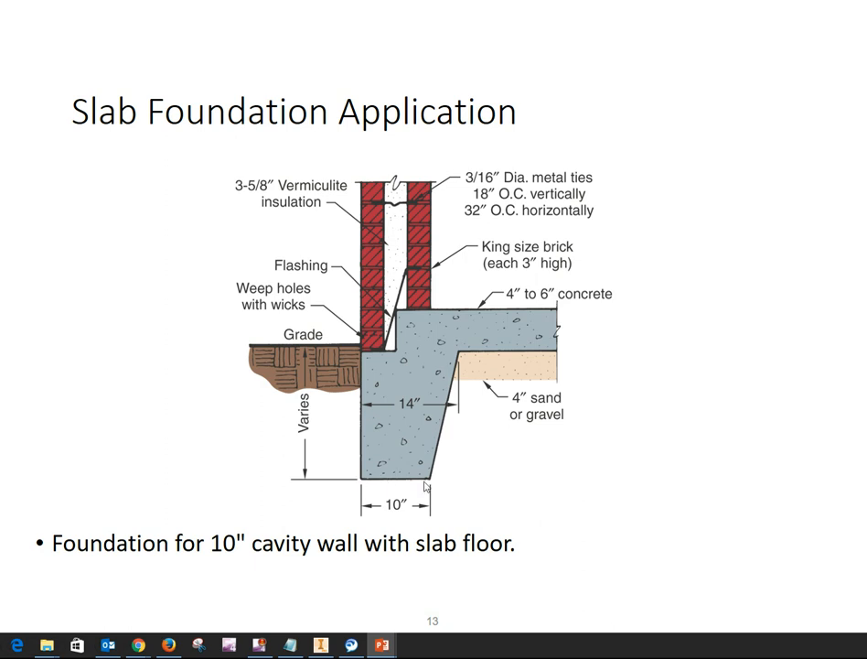
mouse_move(432, 487)
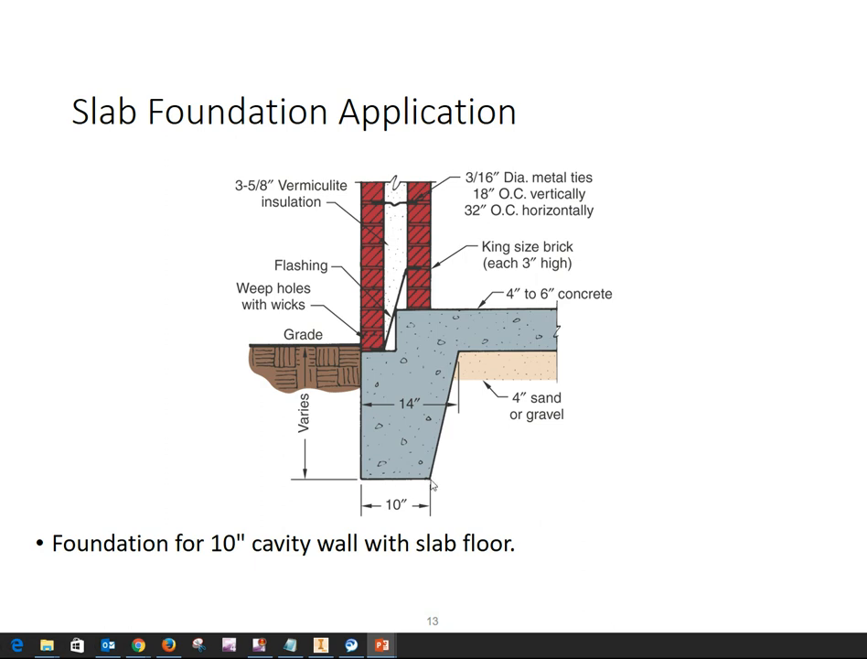
mouse_move(432, 483)
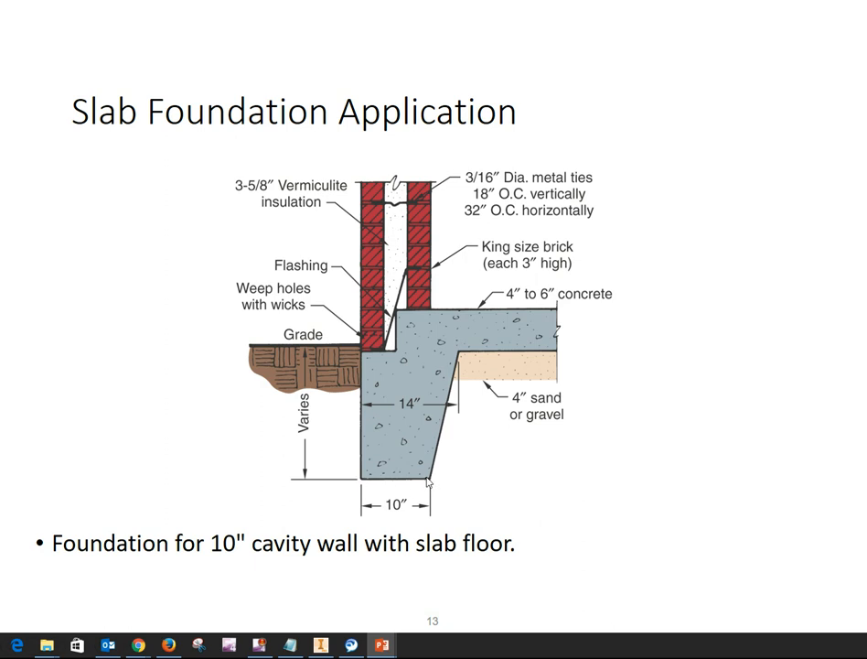
mouse_move(388, 238)
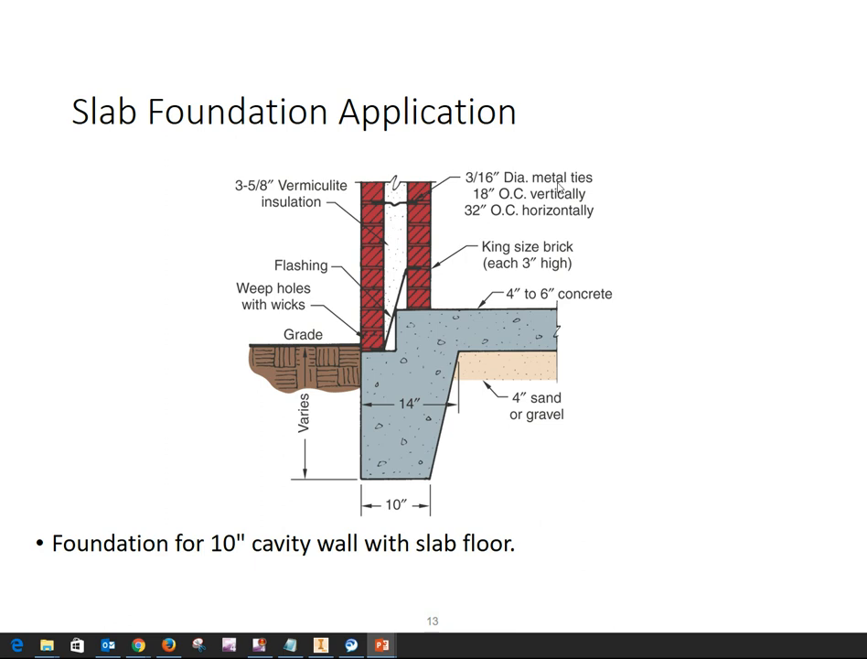
mouse_move(406, 234)
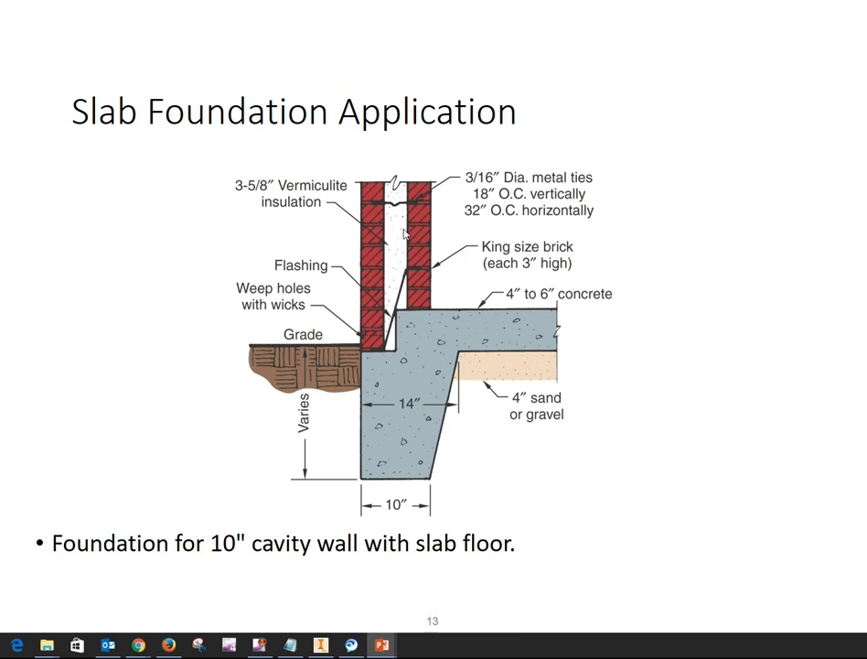
key("right")
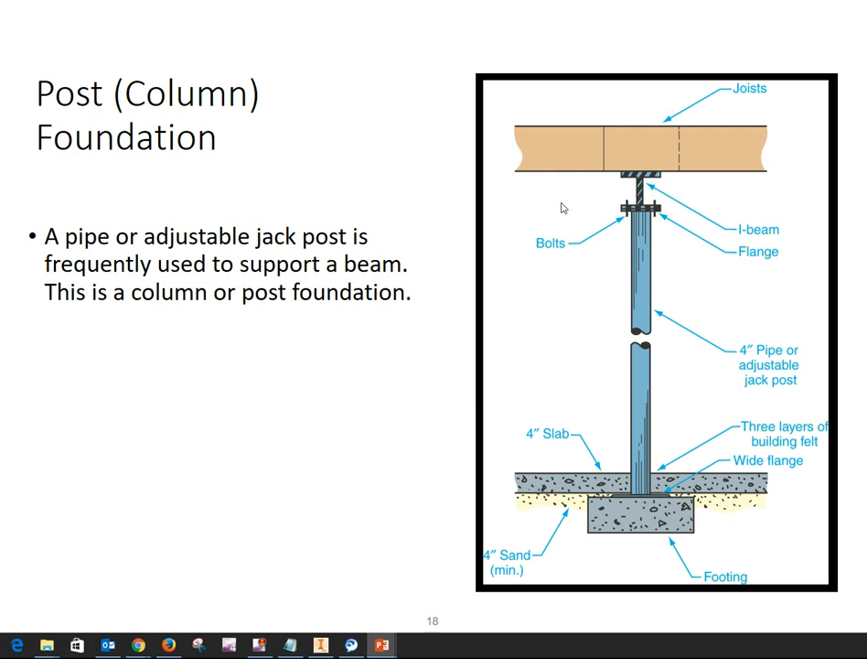